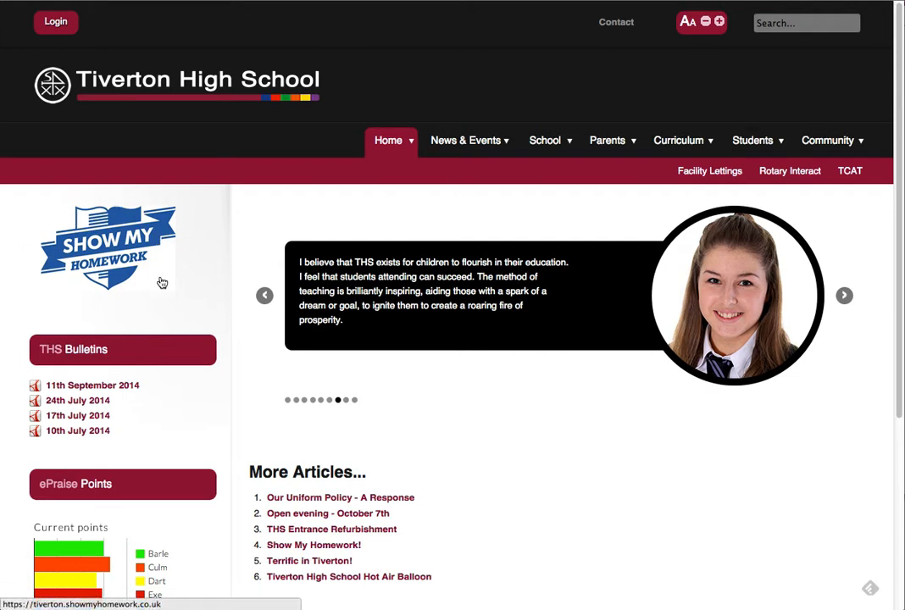
pyautogui.moveTo(82, 190)
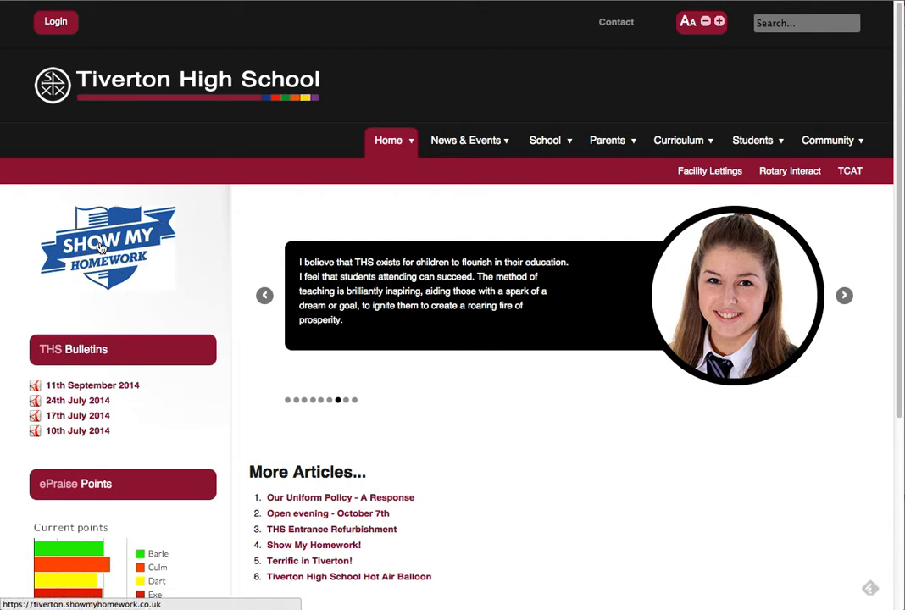
# Enter the Tiverton High School homework page and set the year filter to Year 10
pyautogui.click(105, 246)
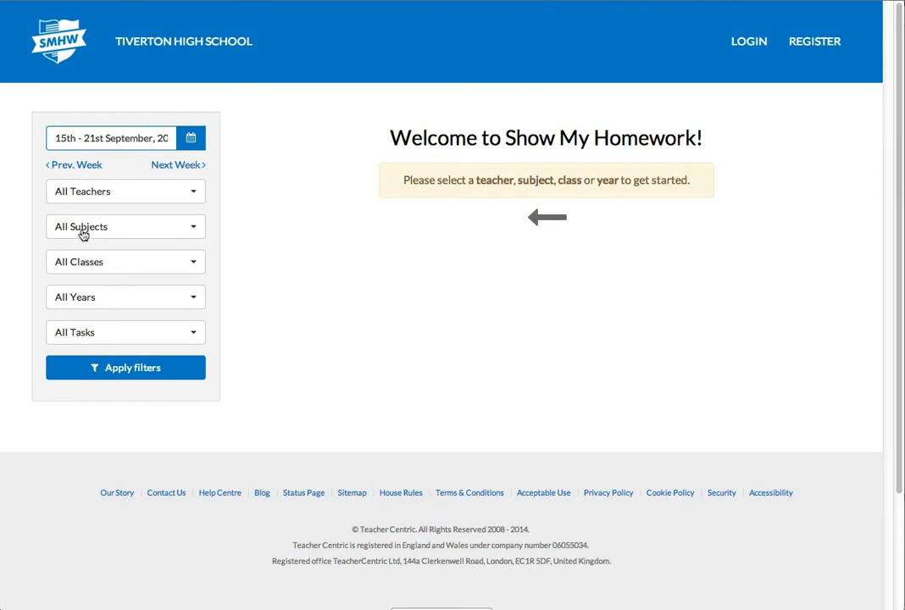
pyautogui.moveTo(227, 295)
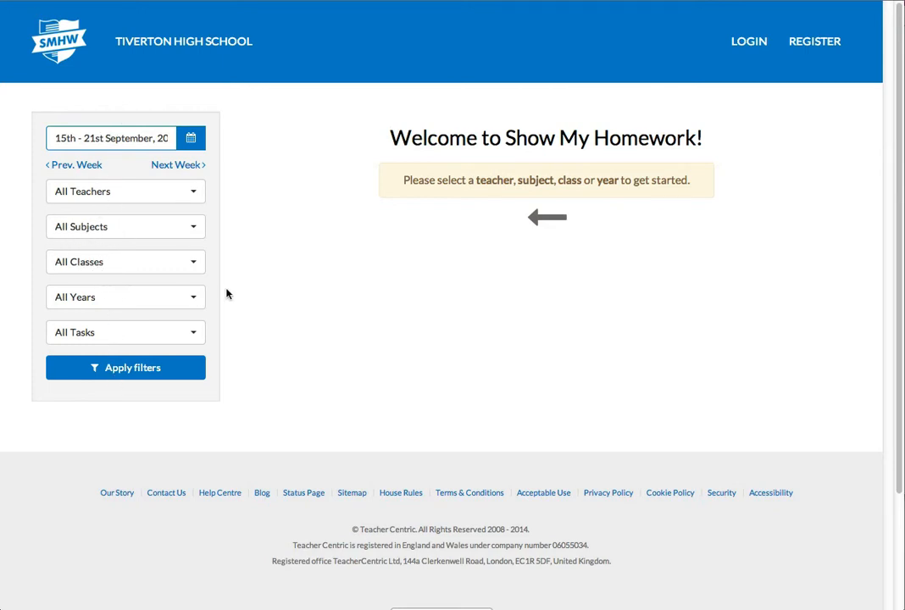
pyautogui.click(125, 297)
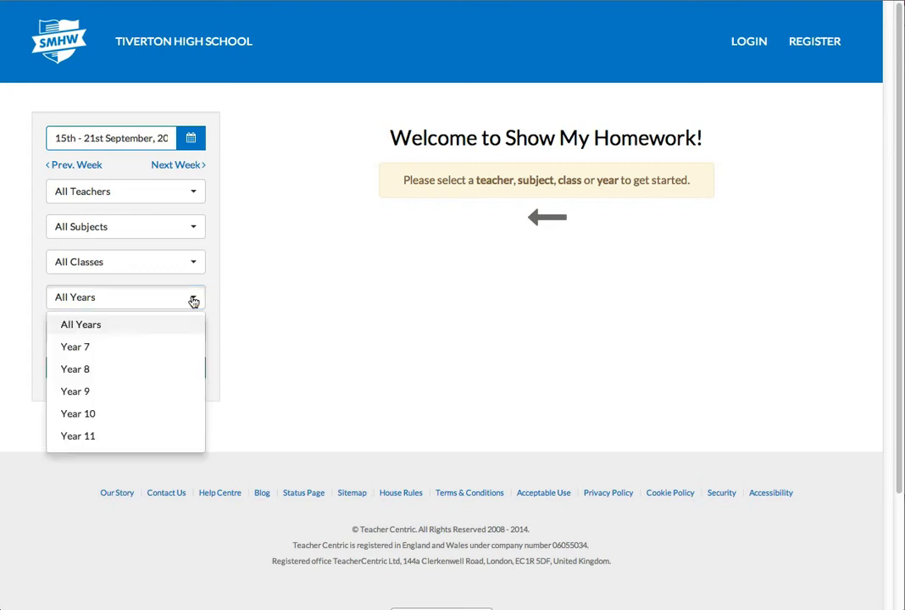
pyautogui.click(78, 414)
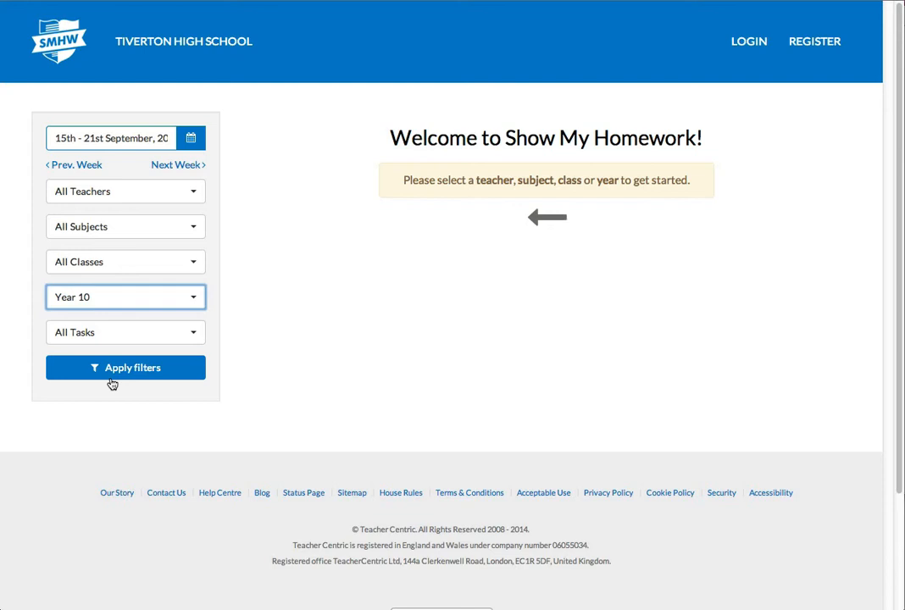
pyautogui.moveTo(112, 385)
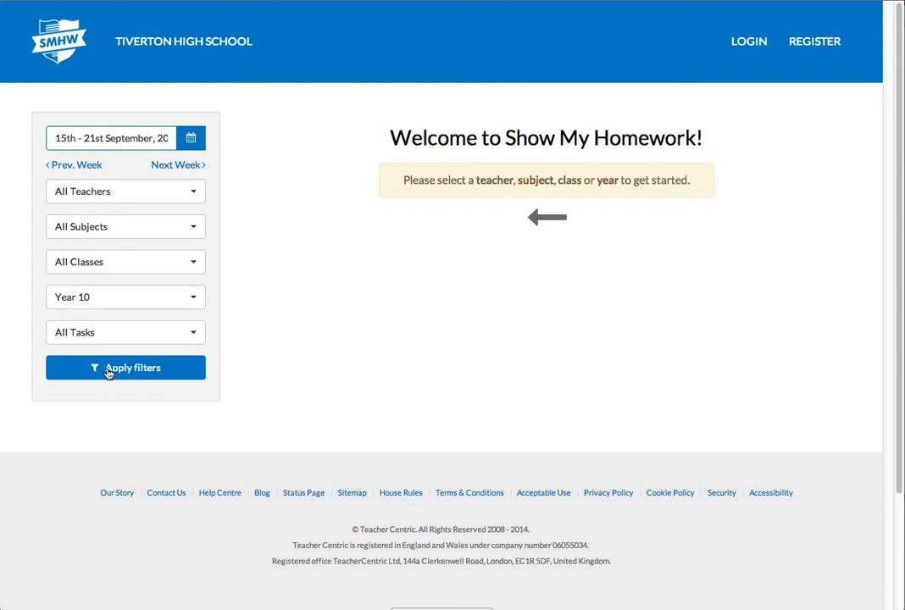
# Apply the Year 10 filter and scroll through the 15–21 September weekly homework calendar
pyautogui.click(126, 368)
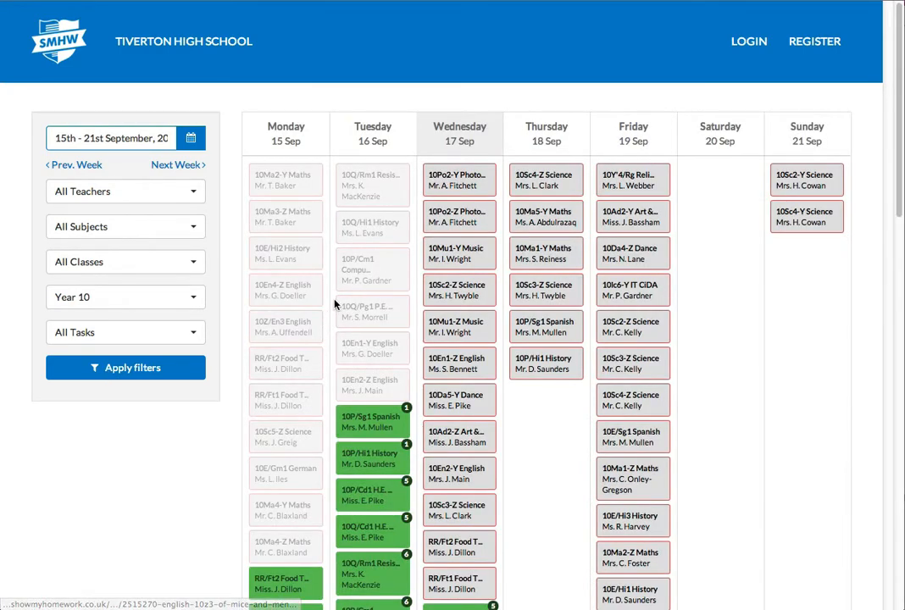
pyautogui.scroll(-3)
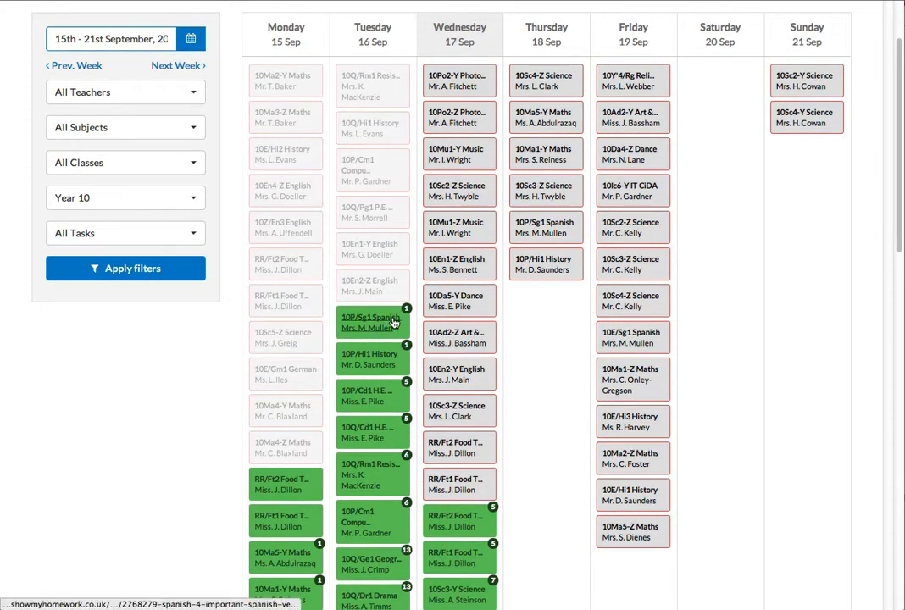
pyautogui.scroll(-3)
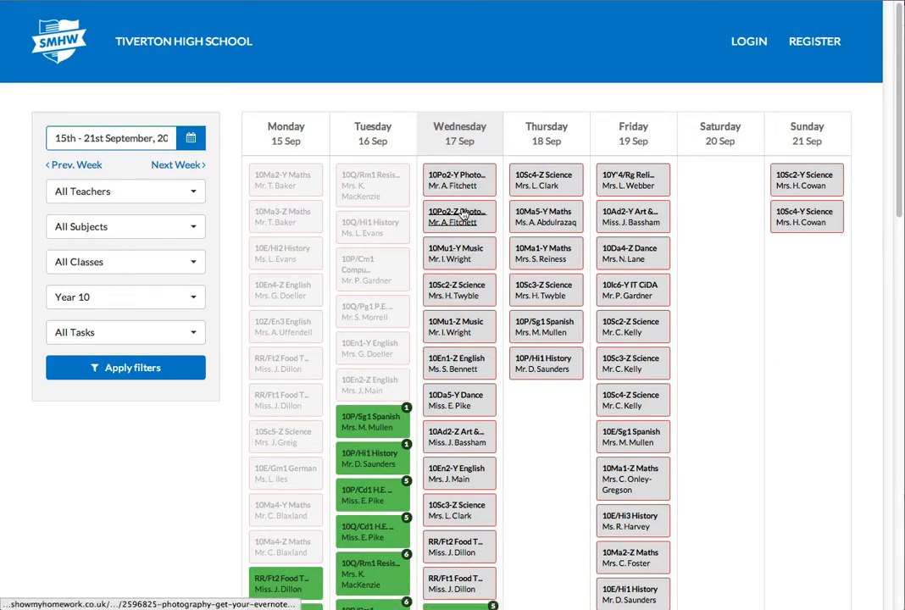
pyautogui.scroll(-3)
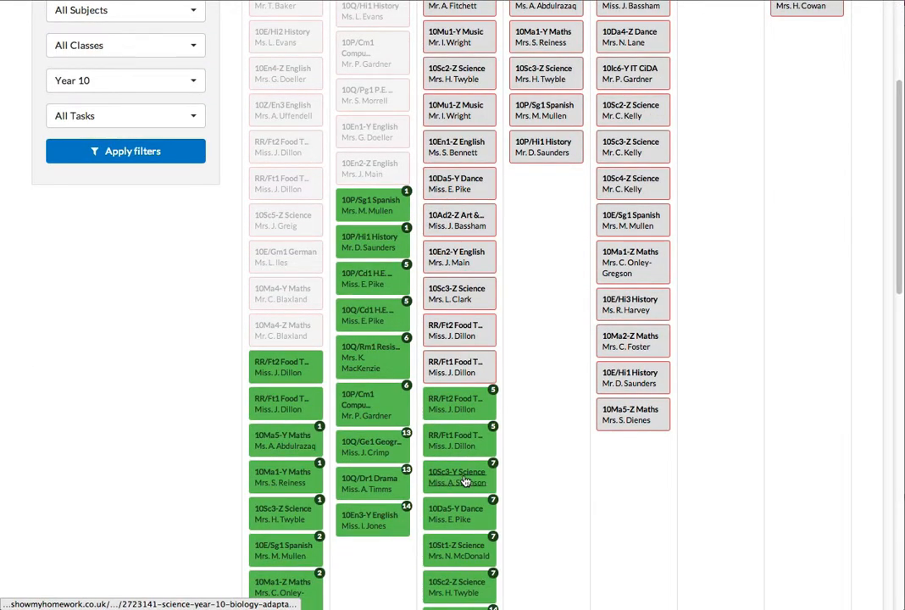
pyautogui.moveTo(458, 514)
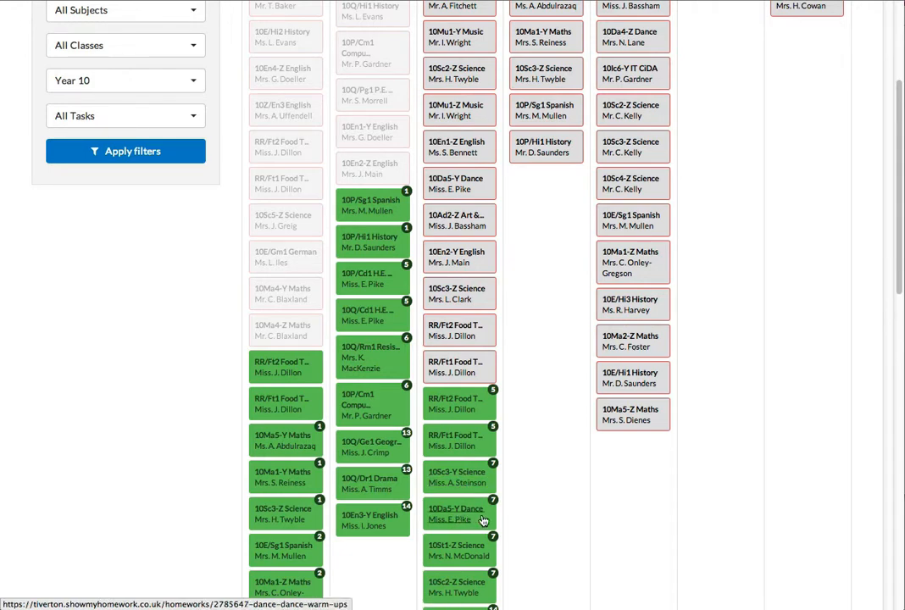
pyautogui.scroll(-3)
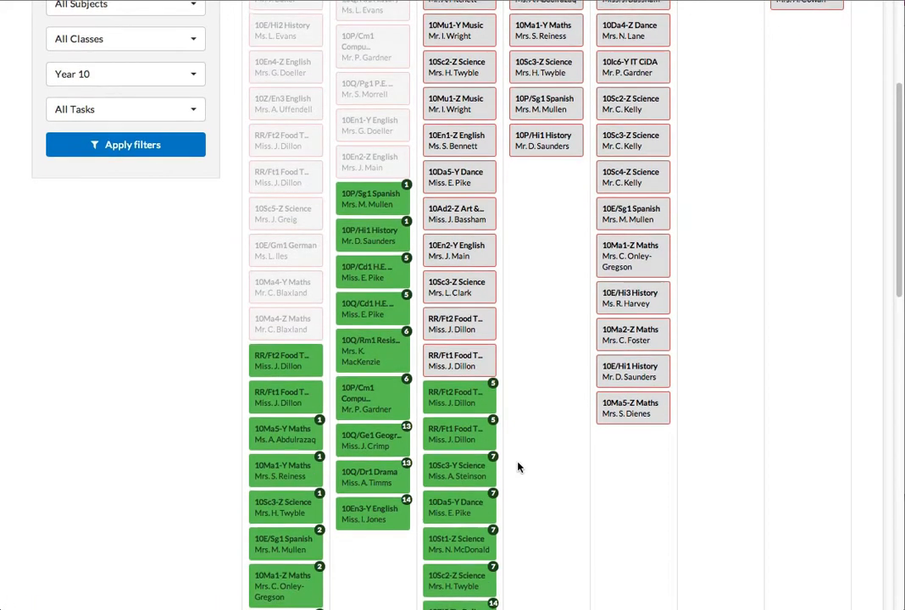
pyautogui.scroll(3)
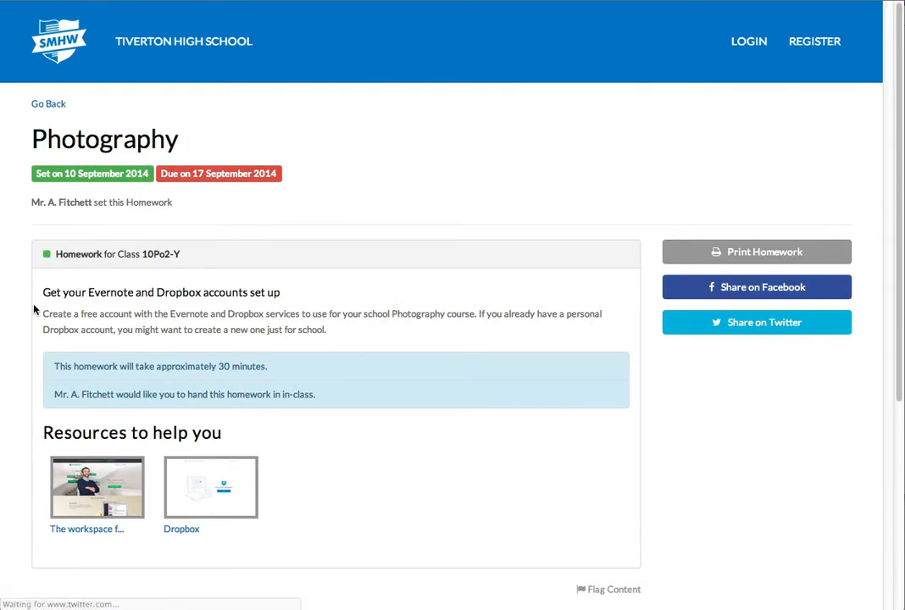
pyautogui.moveTo(85, 329)
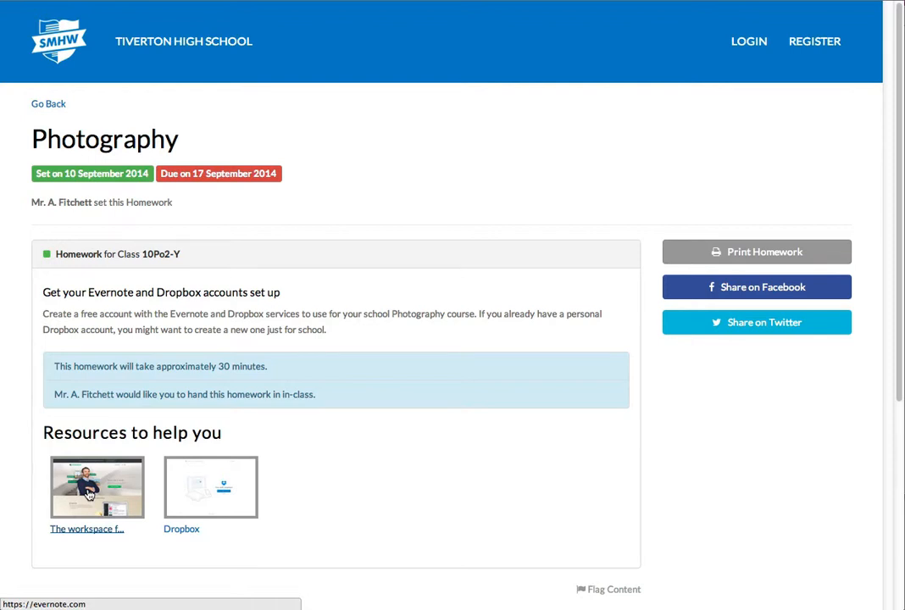
# View the 10Po2-Y Photography task due 17 September 2014, then return to the calendar
pyautogui.click(97, 486)
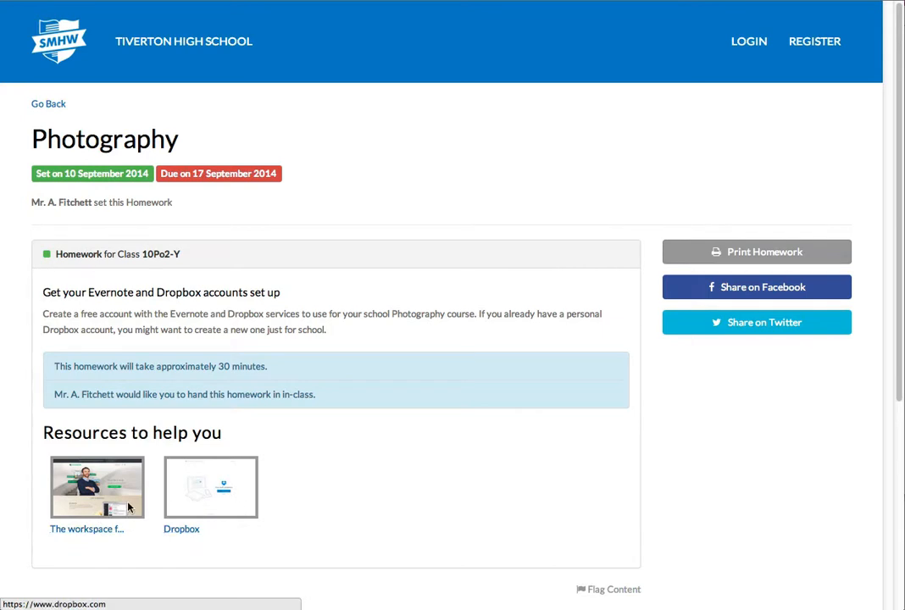
pyautogui.moveTo(61, 295)
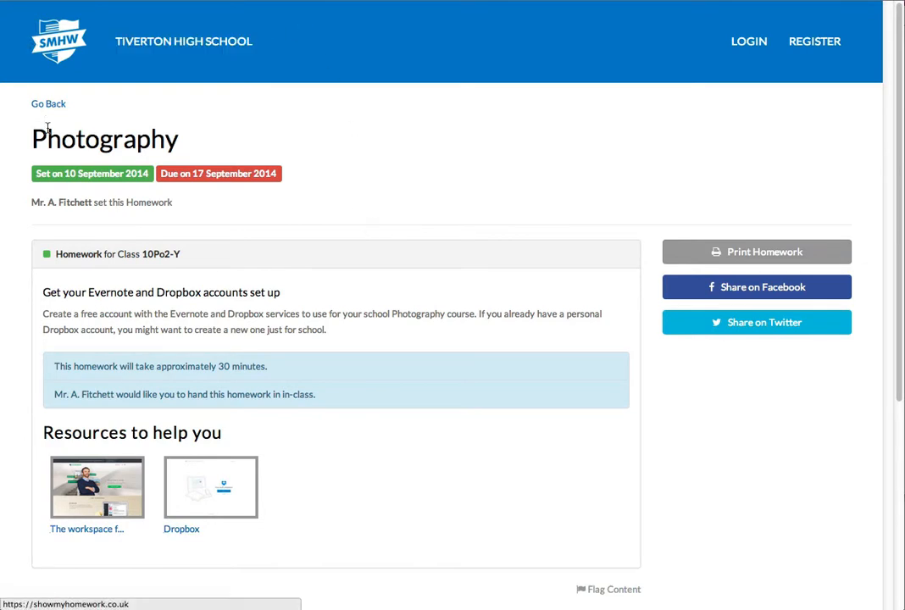
pyautogui.moveTo(47, 103)
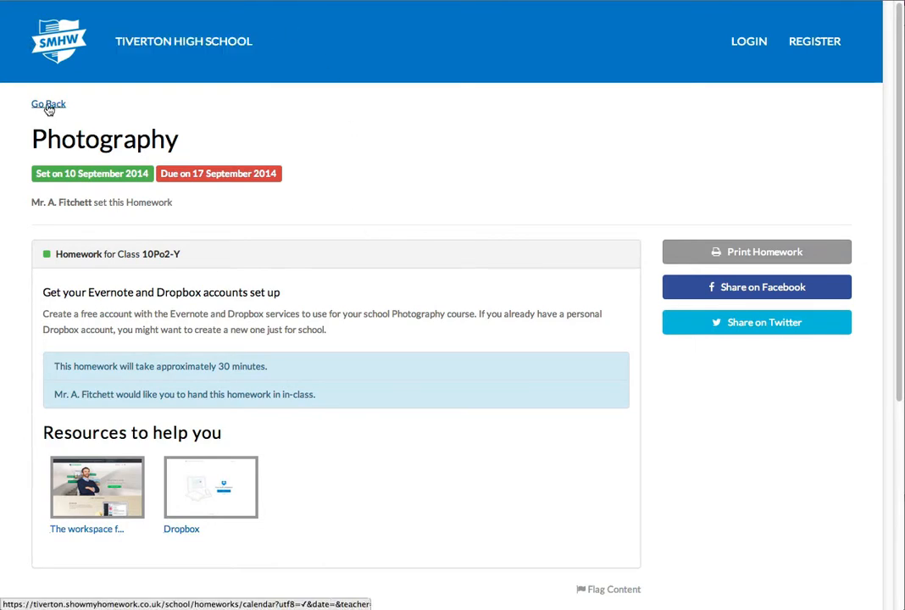
pyautogui.click(47, 104)
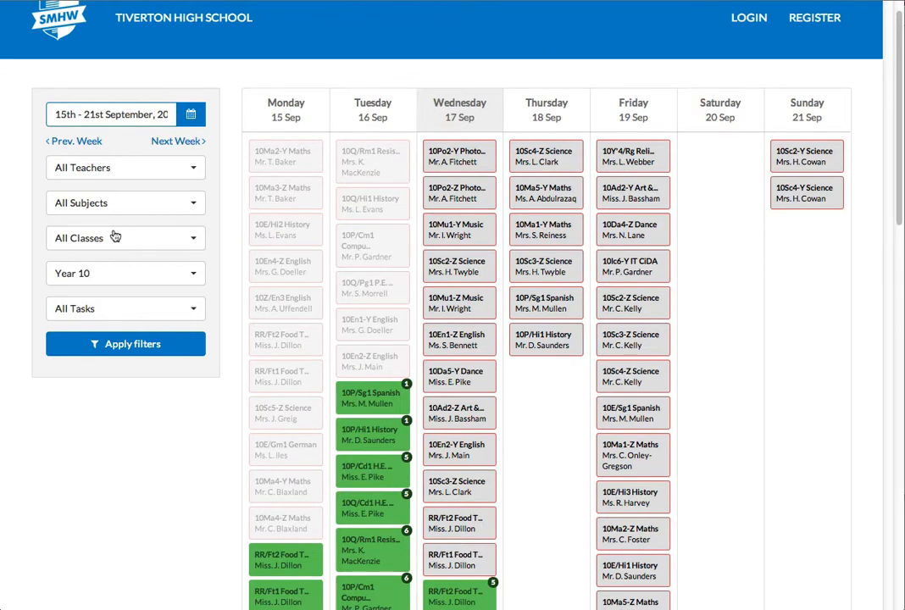
# Filter the Year 10 calendar to English homework only
pyautogui.click(125, 204)
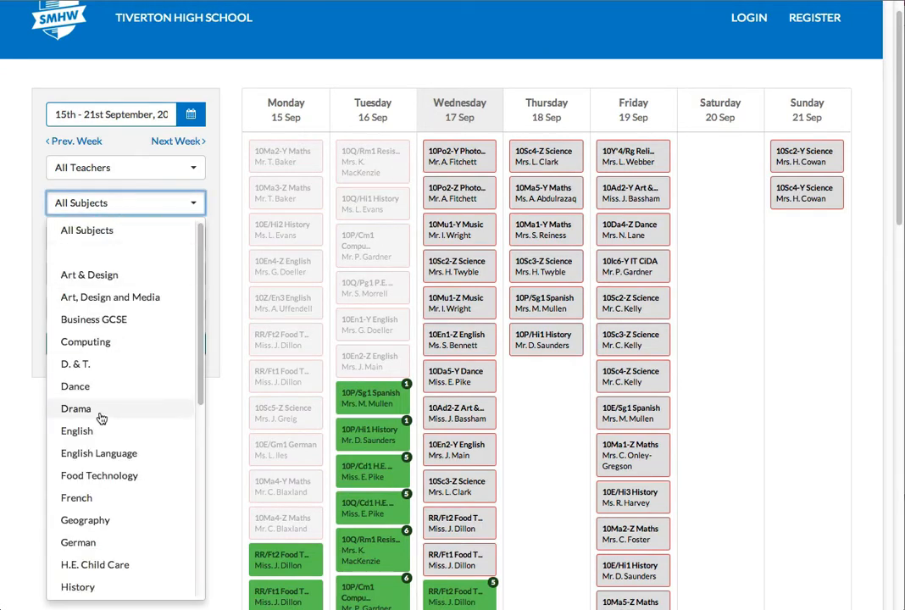
pyautogui.click(76, 430)
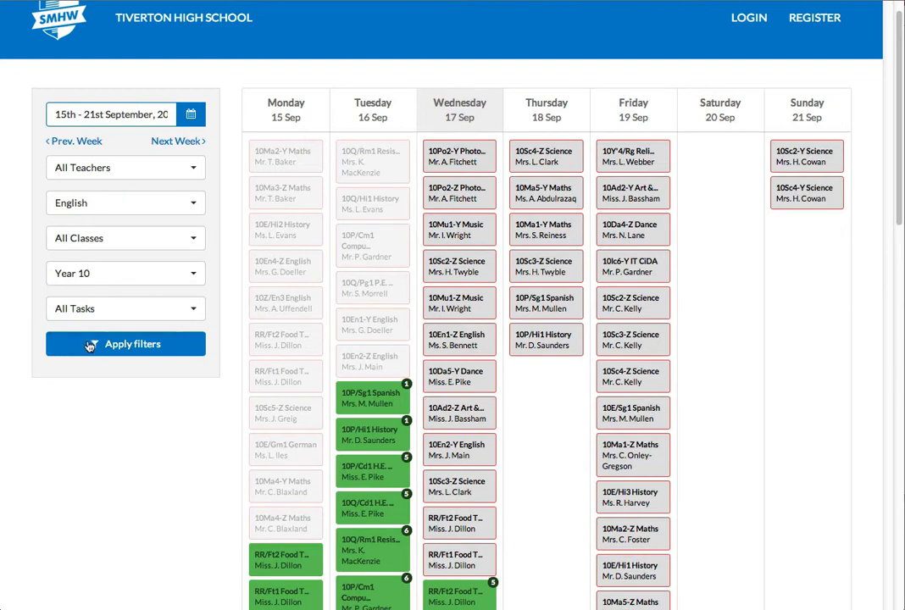
pyautogui.click(125, 343)
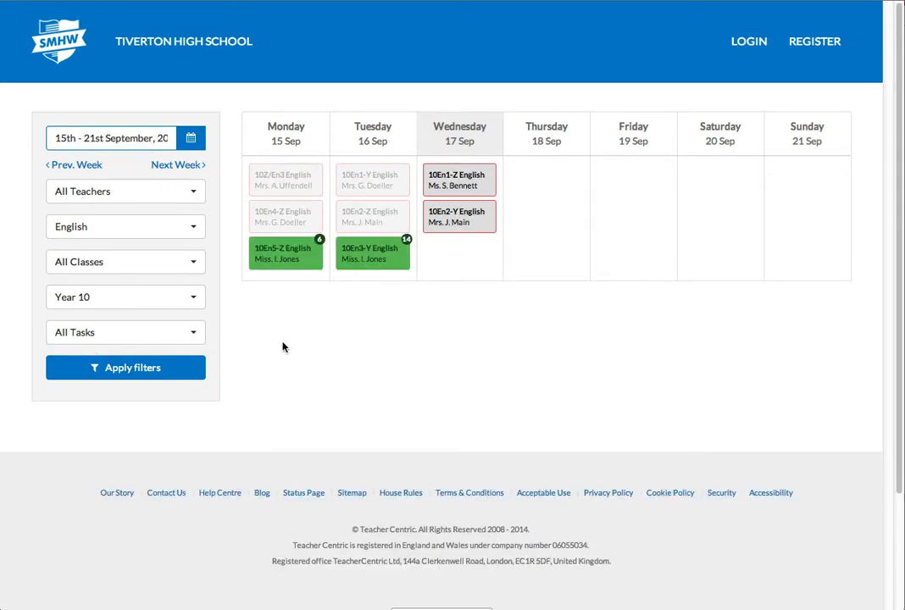
pyautogui.moveTo(458, 180)
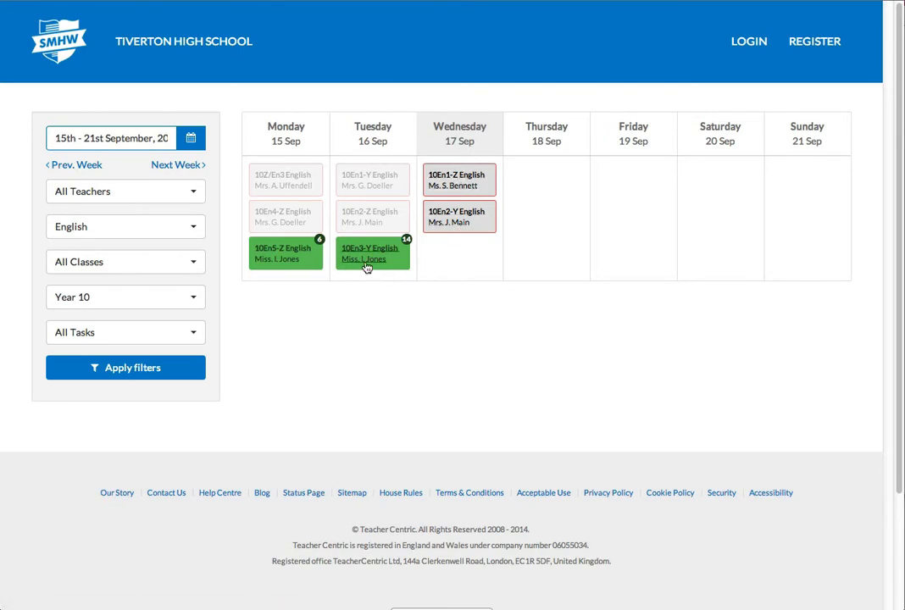
pyautogui.moveTo(456, 275)
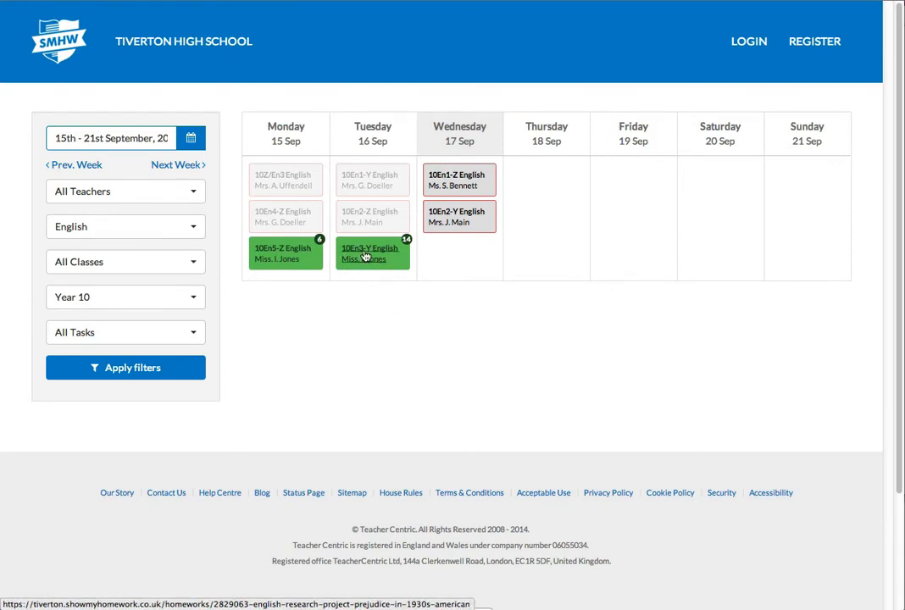
pyautogui.moveTo(371, 253)
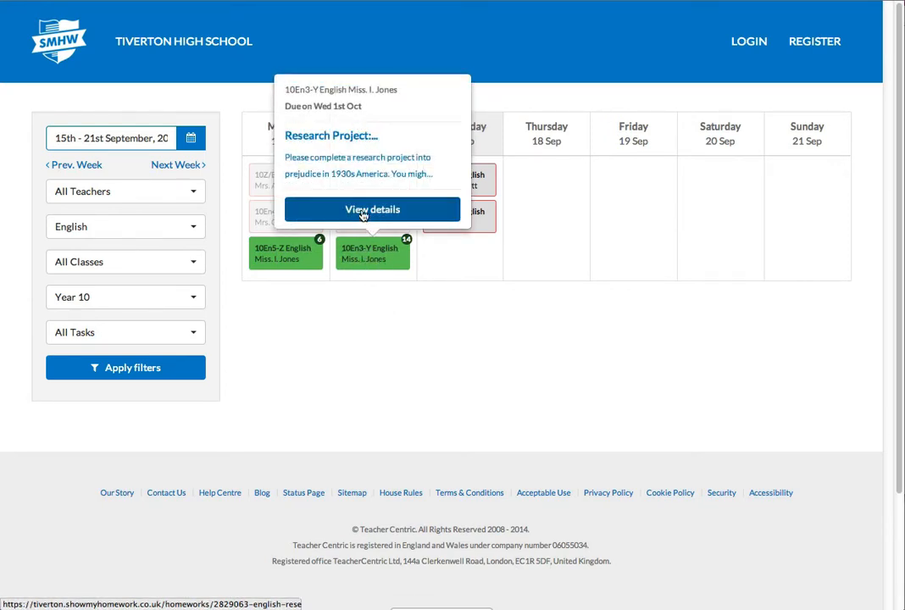
# Read the 10En3-Y Prejudice in 1930s America research project, then return to the calendar
pyautogui.click(373, 211)
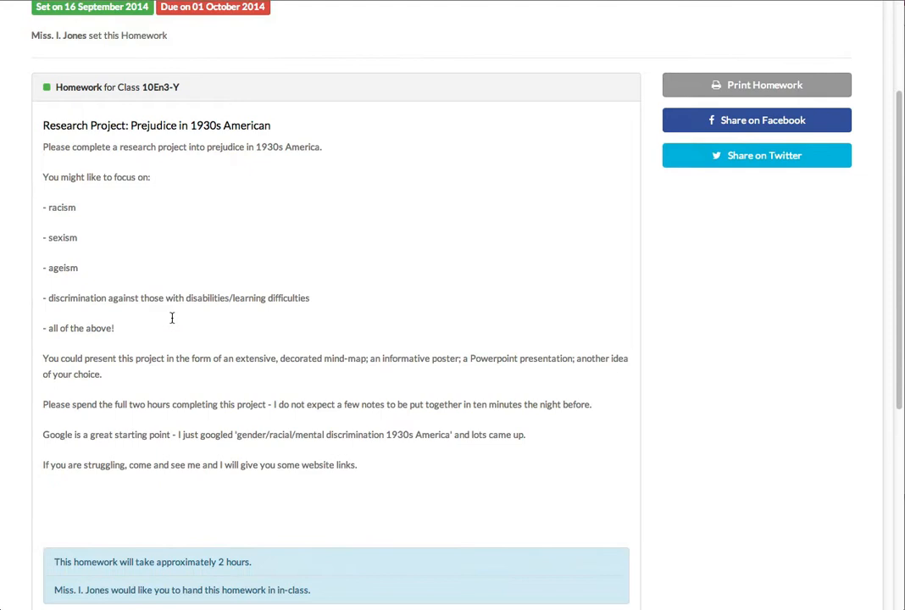
pyautogui.scroll(-3)
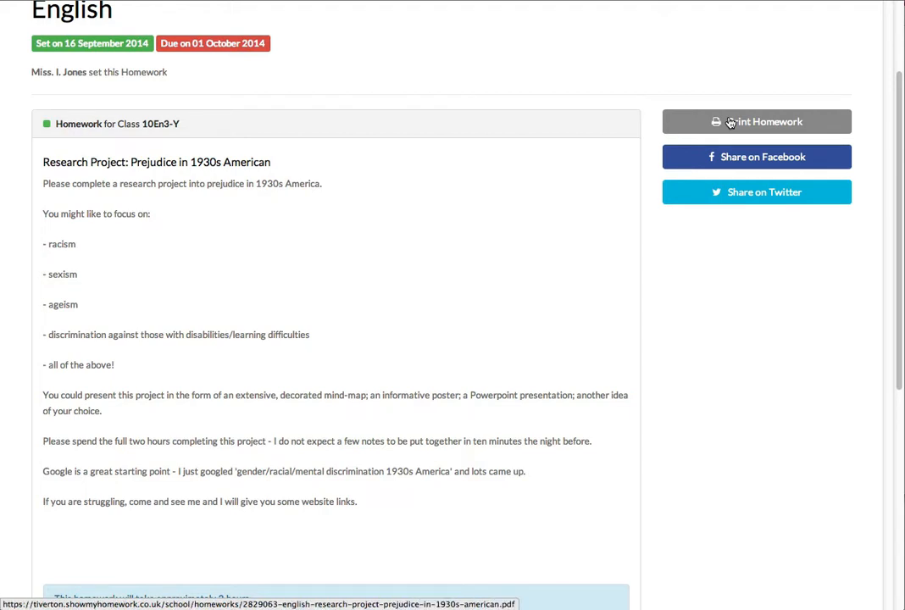
pyautogui.scroll(3)
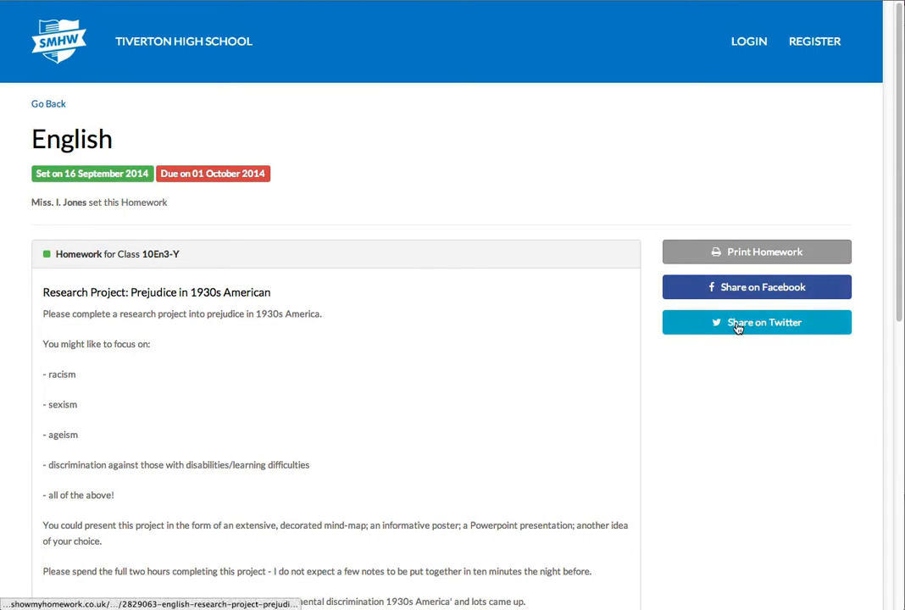
pyautogui.moveTo(390, 207)
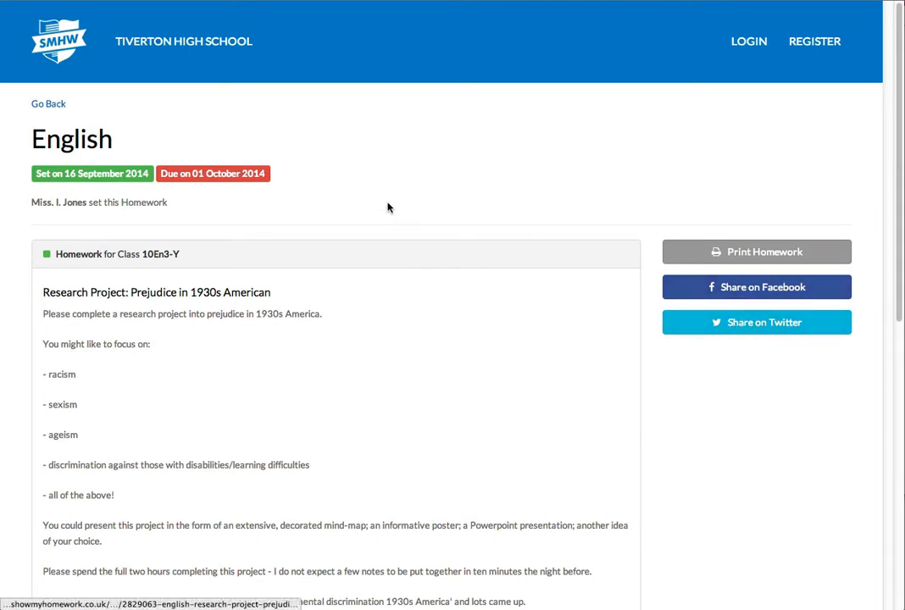
pyautogui.moveTo(325, 159)
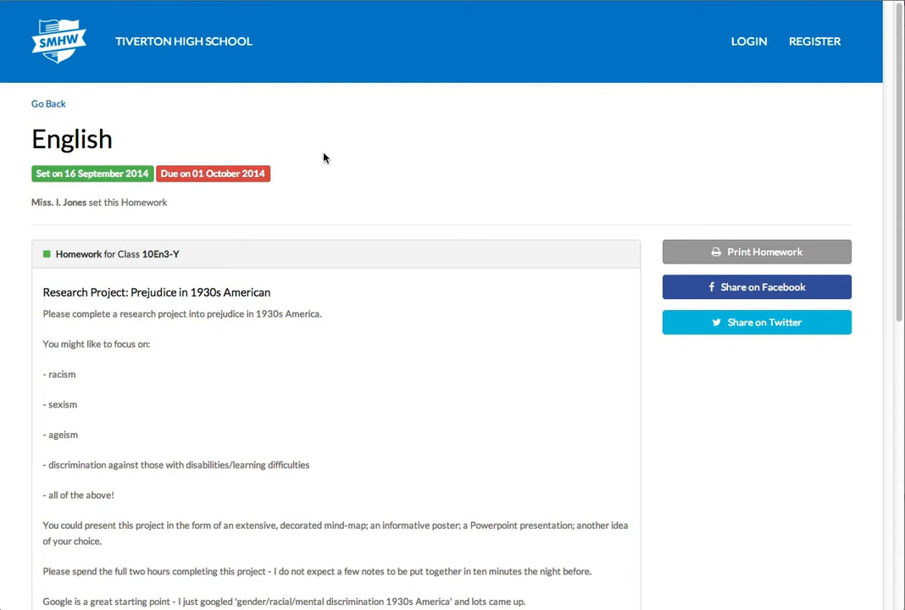
pyautogui.click(47, 104)
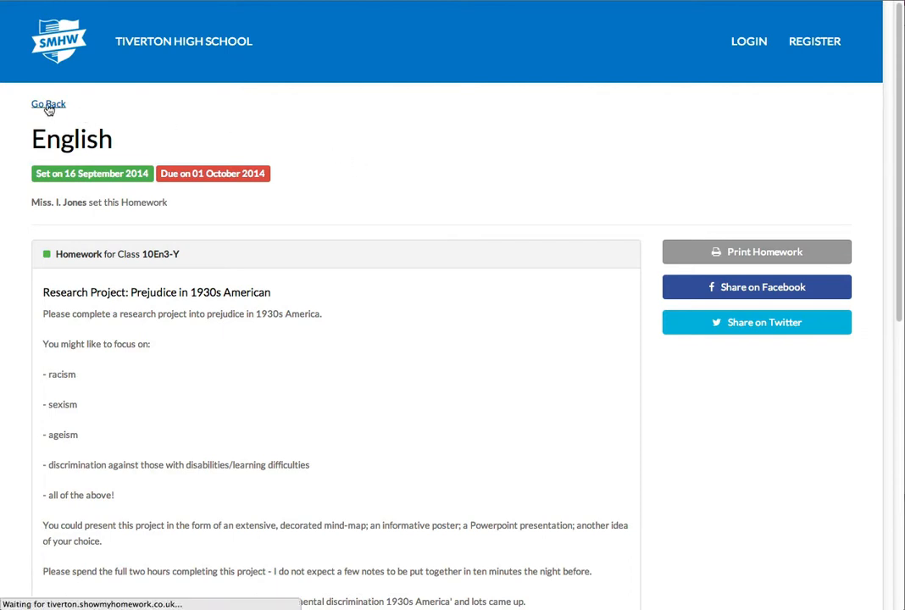
pyautogui.click(48, 103)
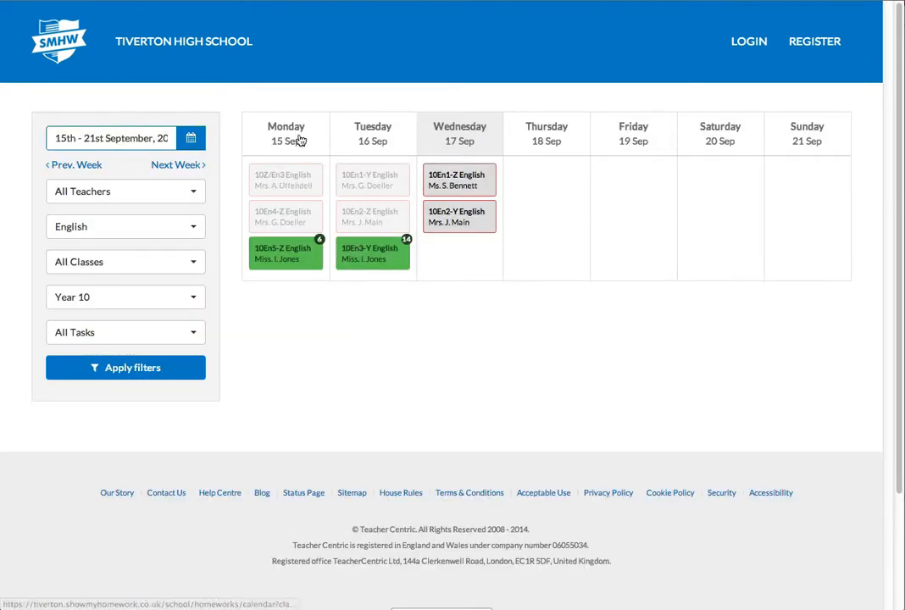
pyautogui.moveTo(608, 248)
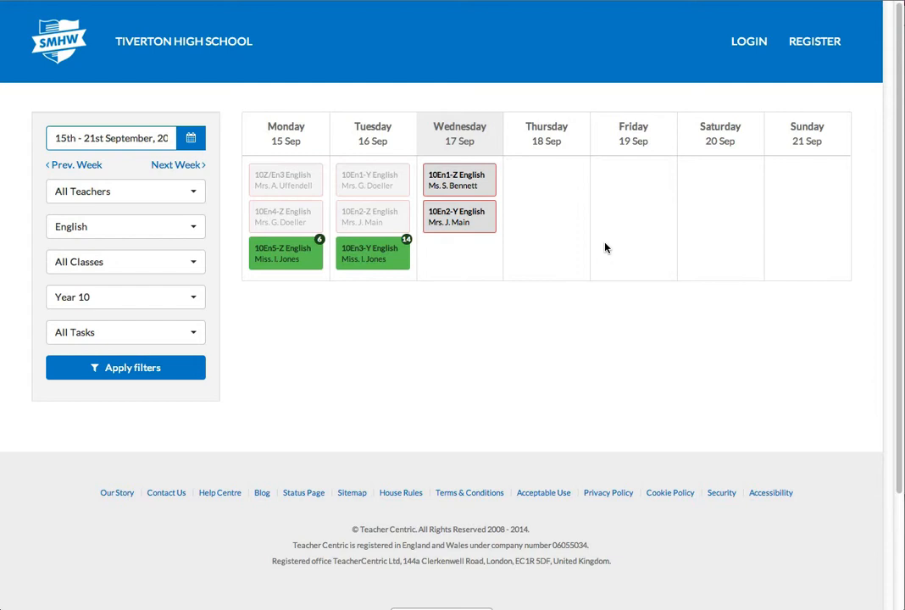
# Set the filters to Year 7 and Maths
pyautogui.click(126, 297)
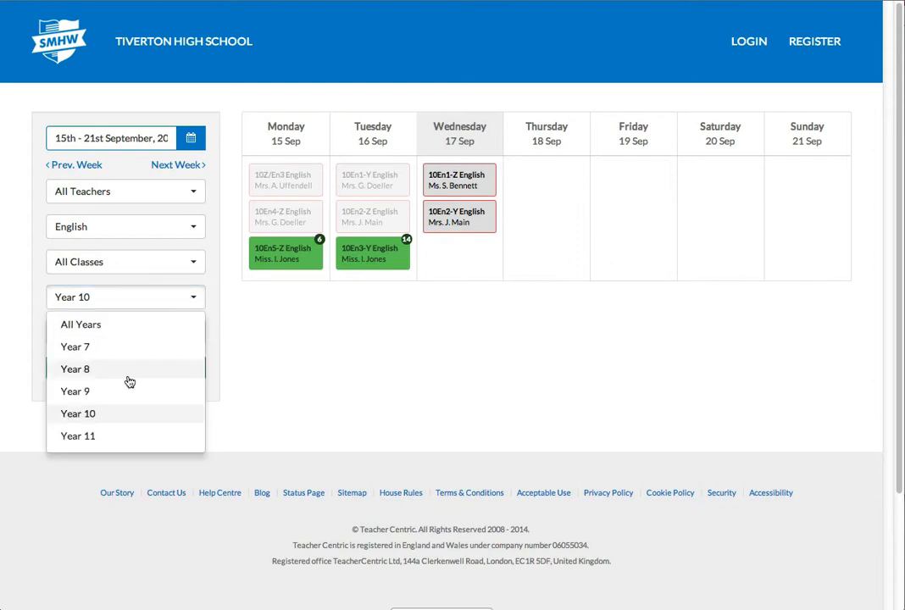
pyautogui.moveTo(75, 345)
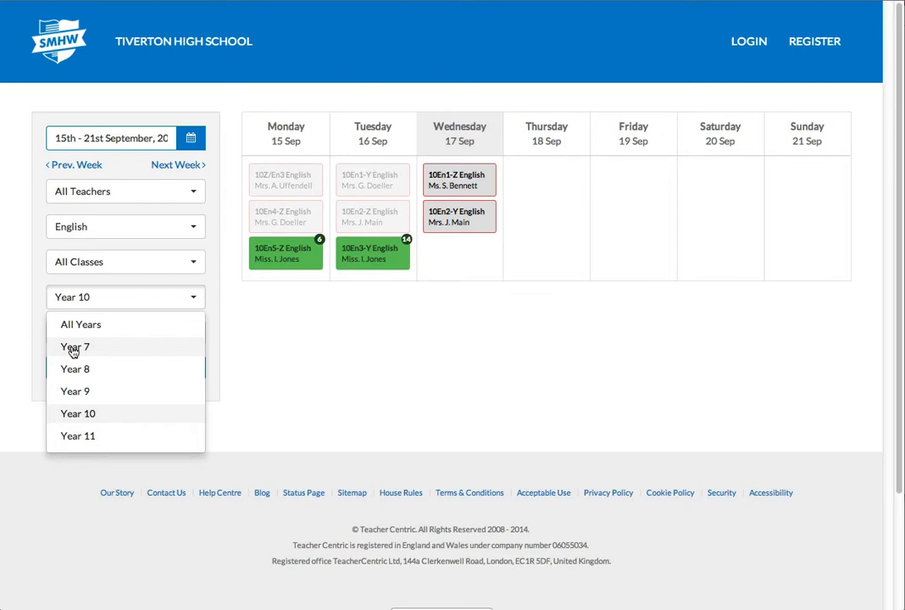
pyautogui.click(74, 345)
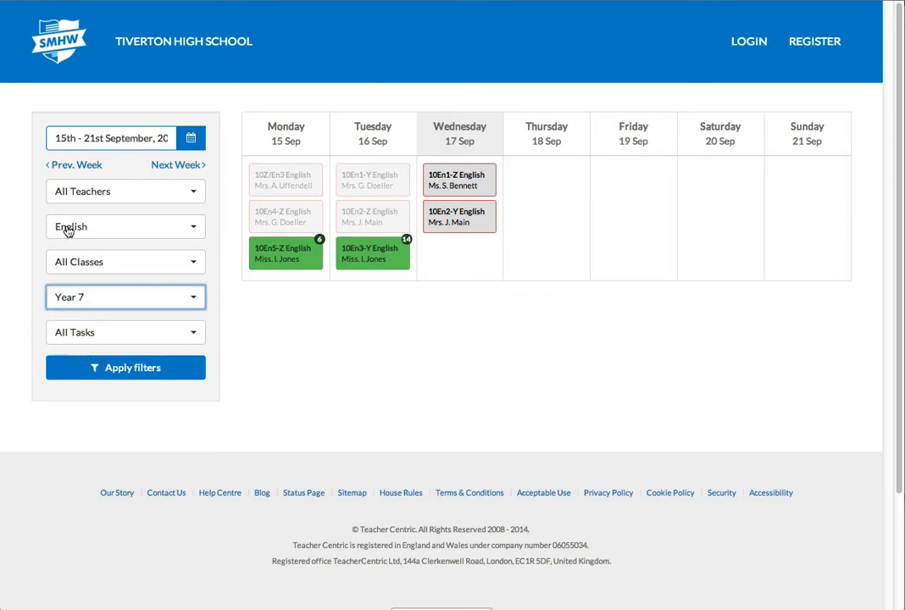
pyautogui.click(126, 227)
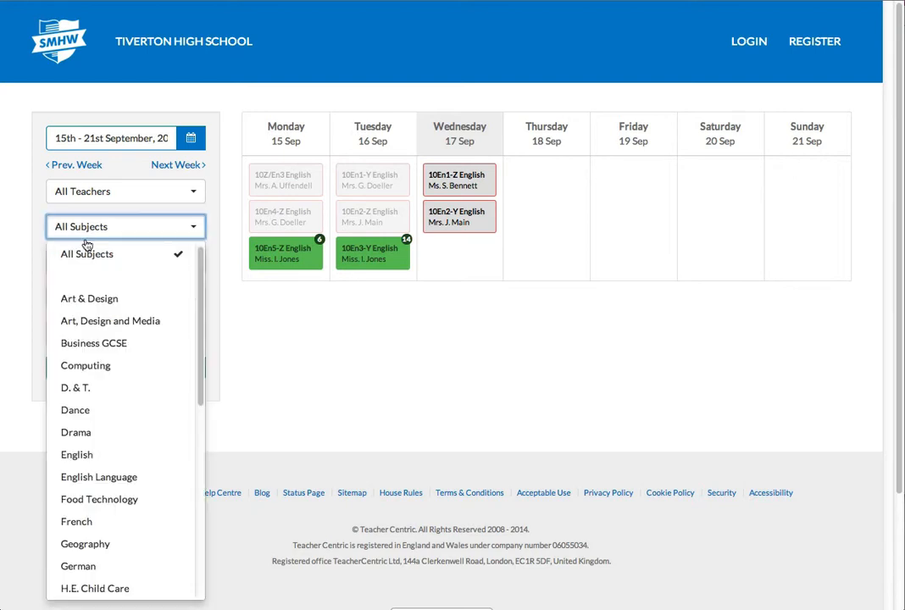
pyautogui.scroll(-3)
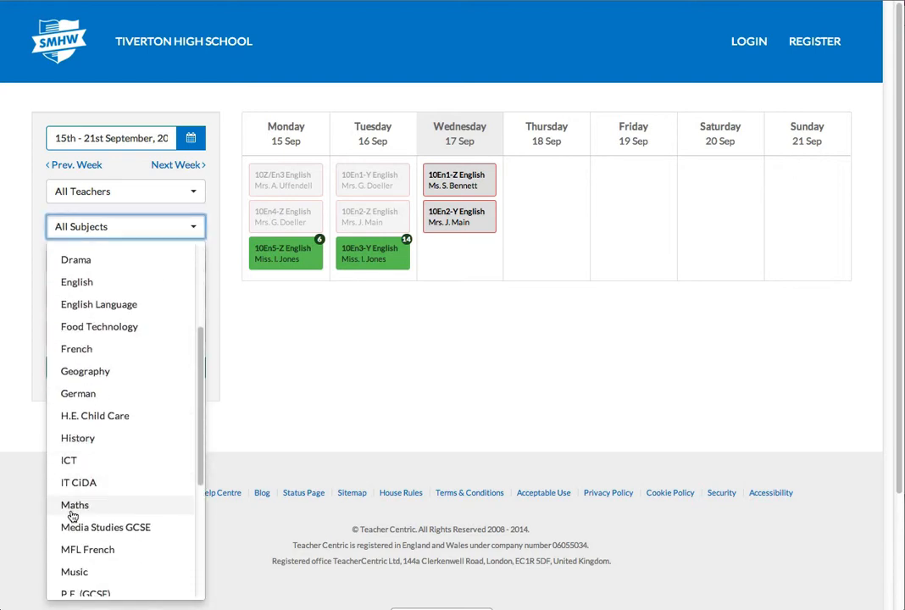
pyautogui.click(74, 505)
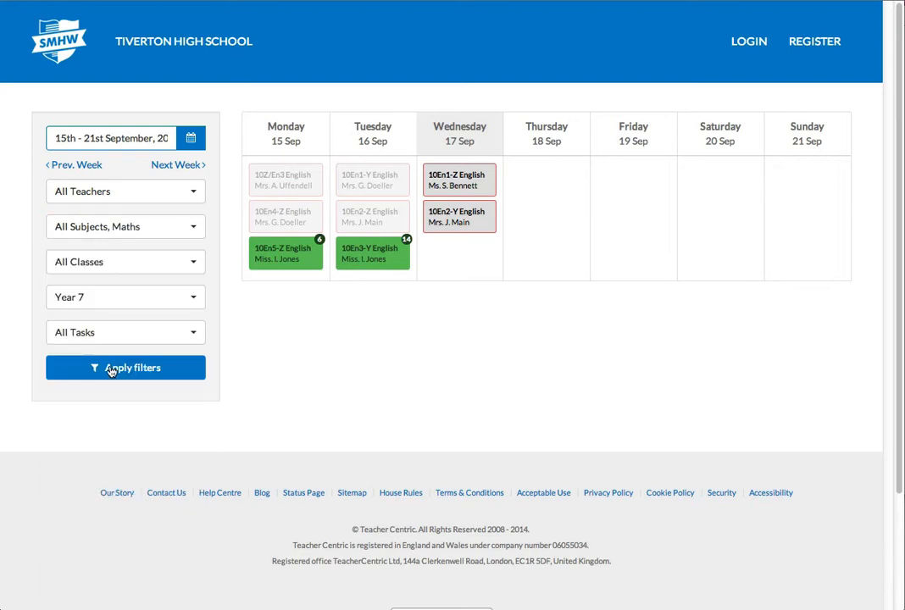
# Apply the Year 7 Maths filters and open the 7Ma1-Y Knowing Numbers quiz details
pyautogui.click(125, 367)
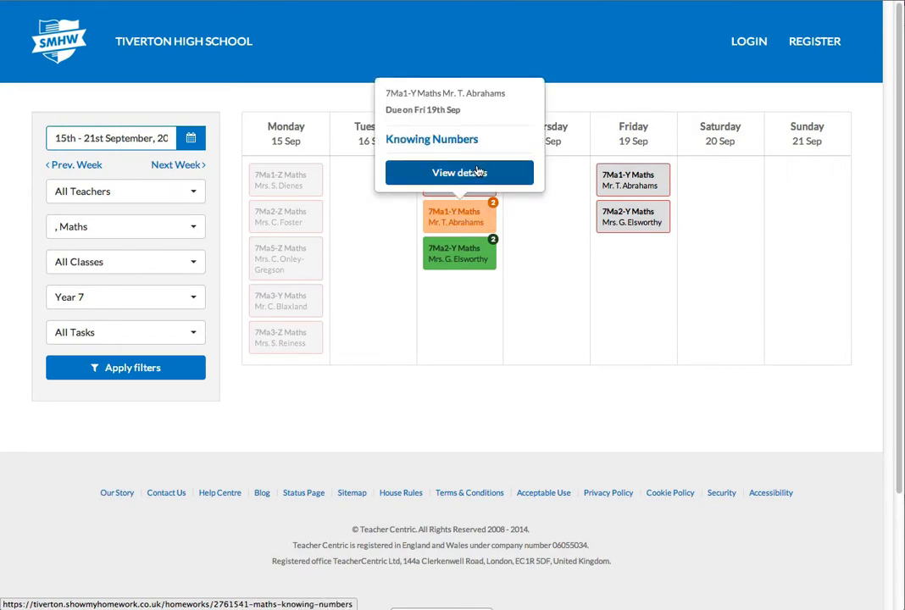
pyautogui.click(459, 173)
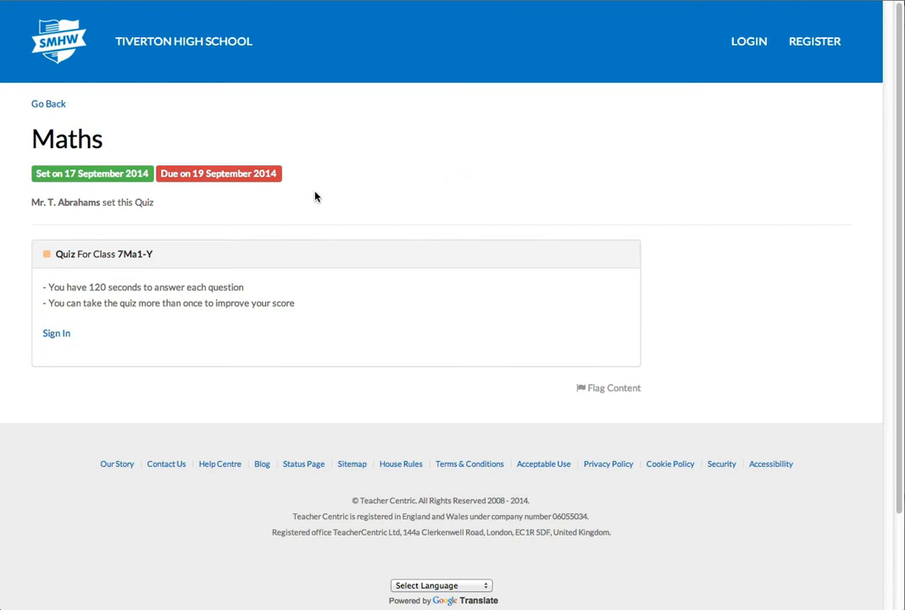
pyautogui.moveTo(173, 256)
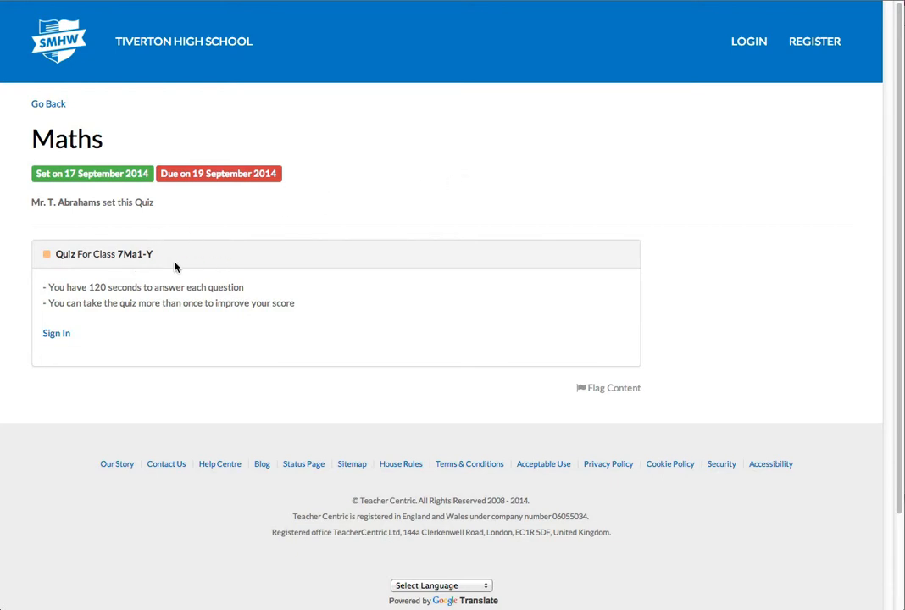
pyautogui.moveTo(136, 254)
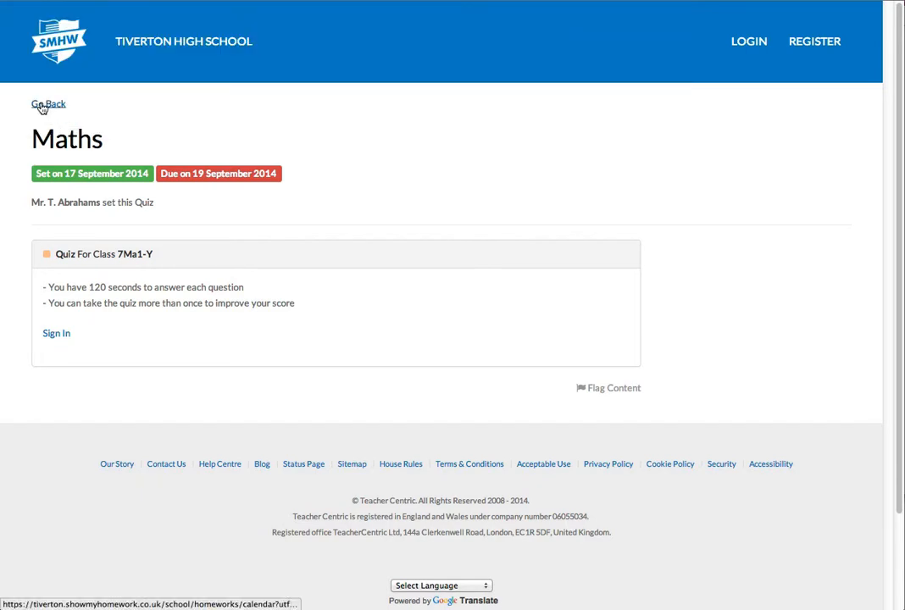
# Leave the 7Ma1-Y quiz page and return to the Year 7 Maths calendar
pyautogui.click(48, 104)
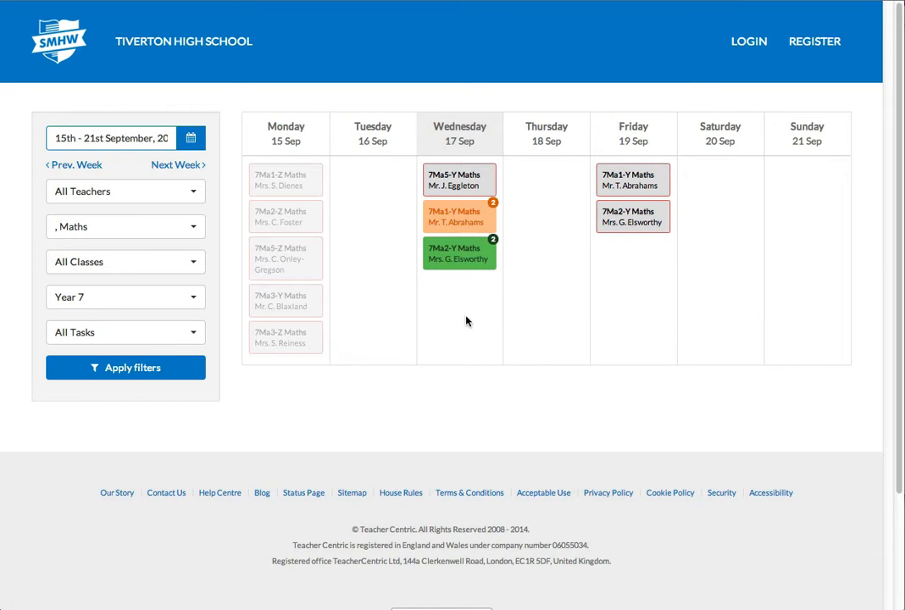
pyautogui.moveTo(437, 313)
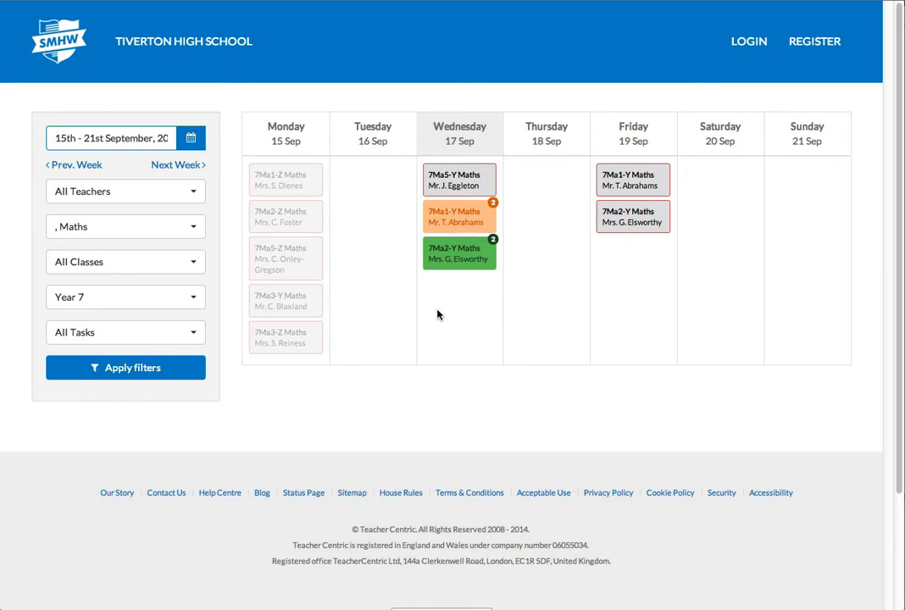
pyautogui.moveTo(264, 393)
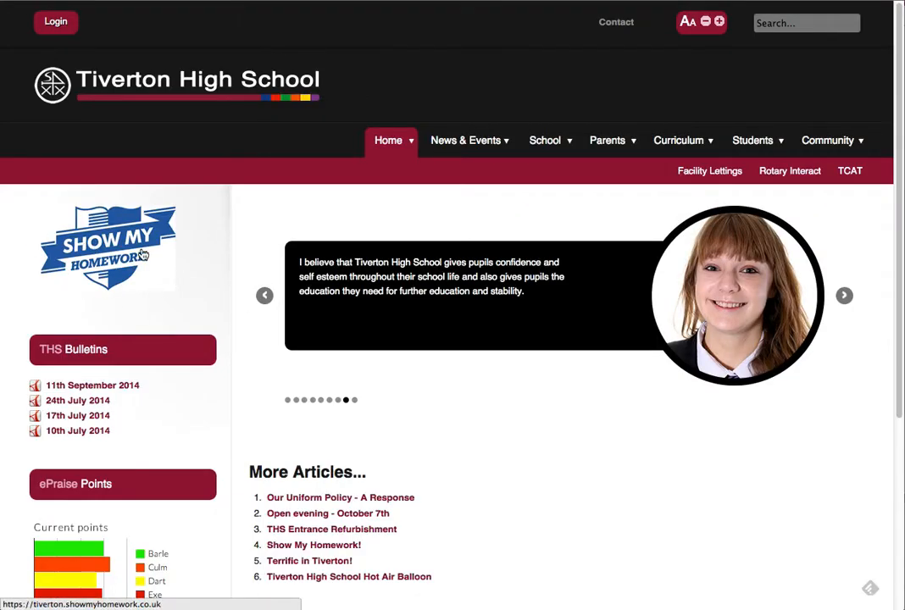
# Reopen Show My Homework from the school site and show the Year 7 calendar for all subjects
pyautogui.click(108, 246)
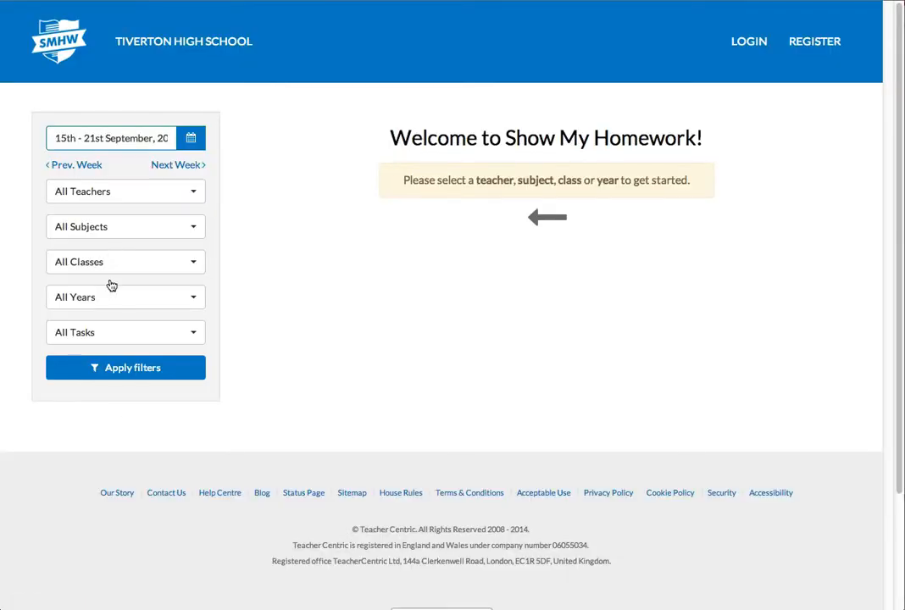
pyautogui.click(125, 297)
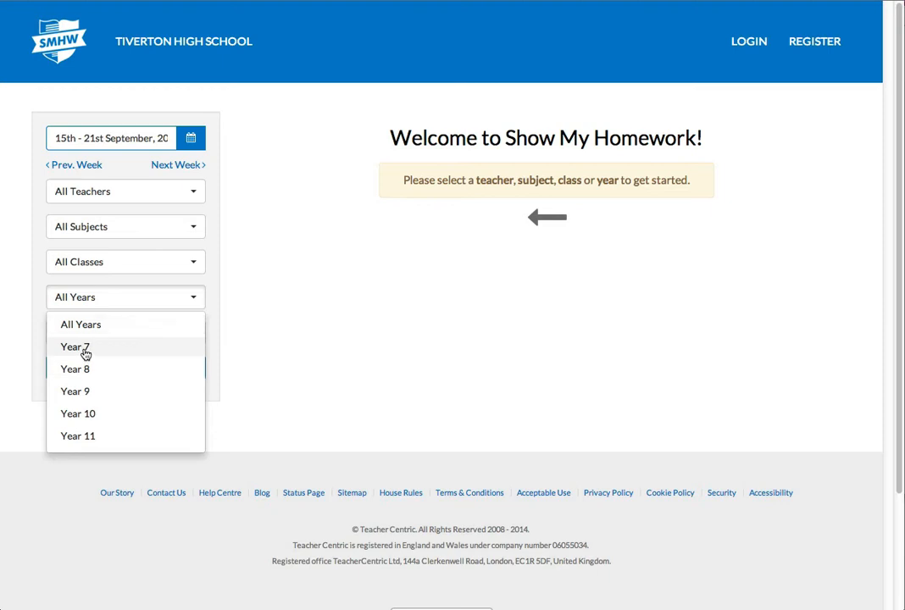
pyautogui.click(74, 346)
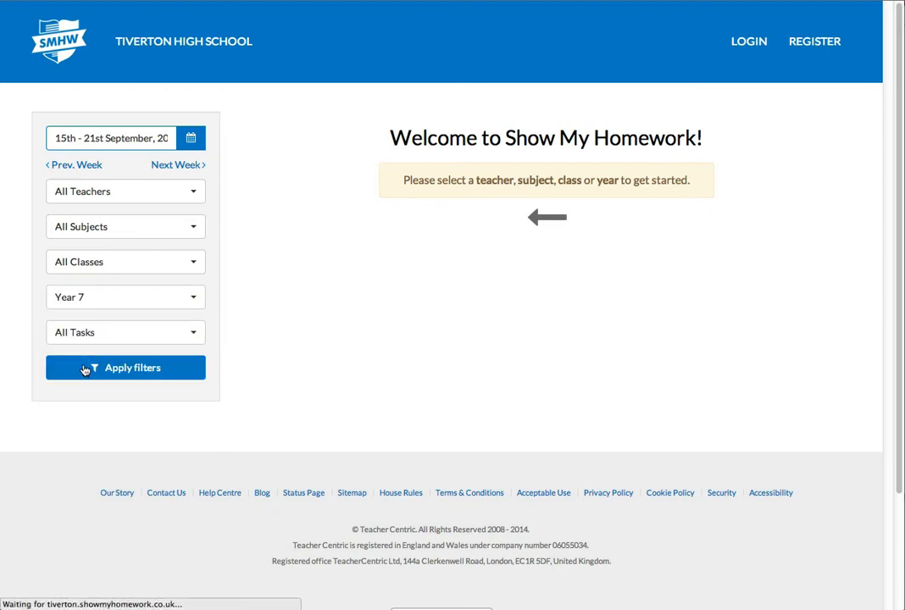
pyautogui.click(126, 367)
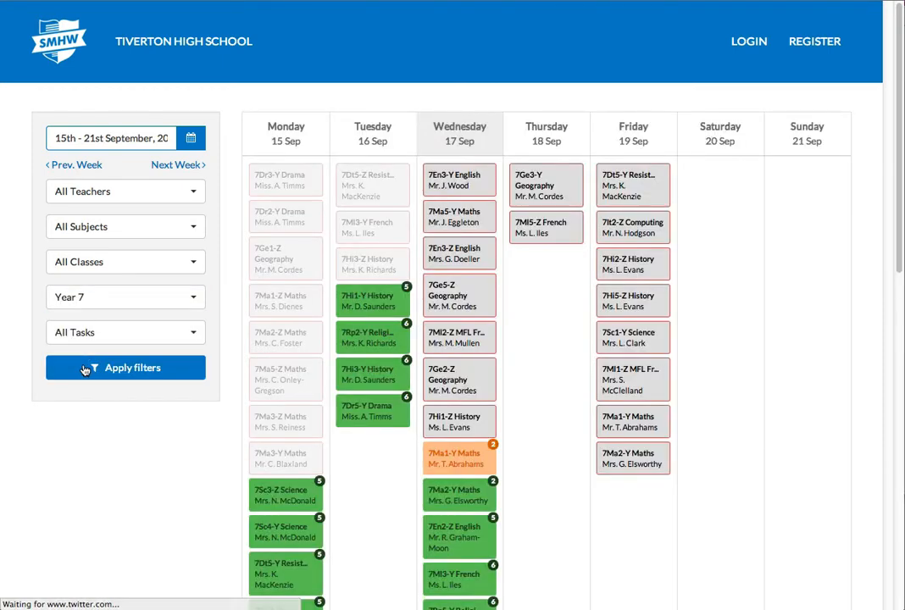